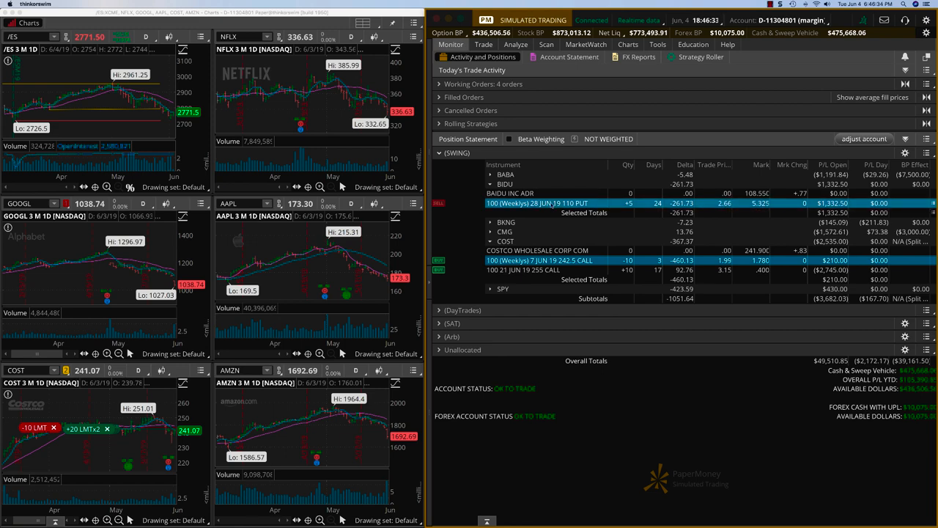
# Send a sell-to-close limit order for all five BIDU 28 JUN 19 110 puts at 5.30.
pyautogui.click(483, 44)
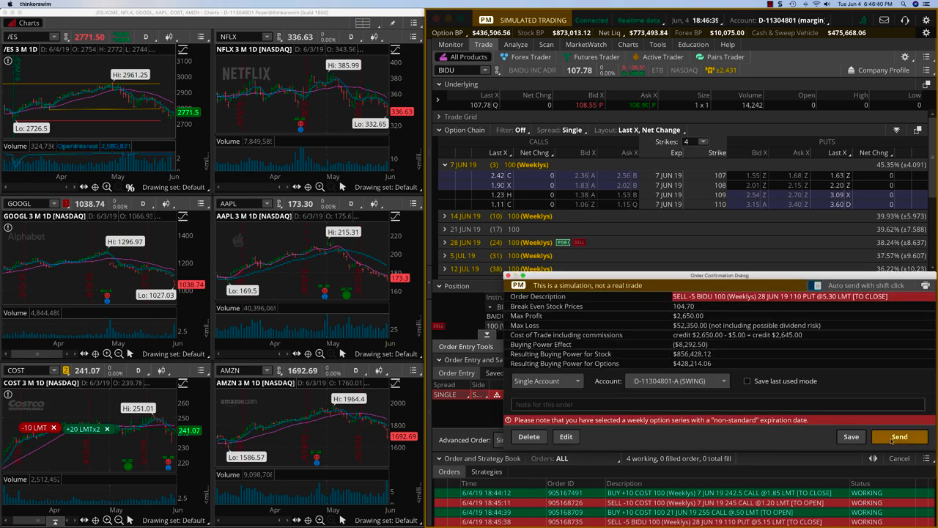
pyautogui.click(899, 436)
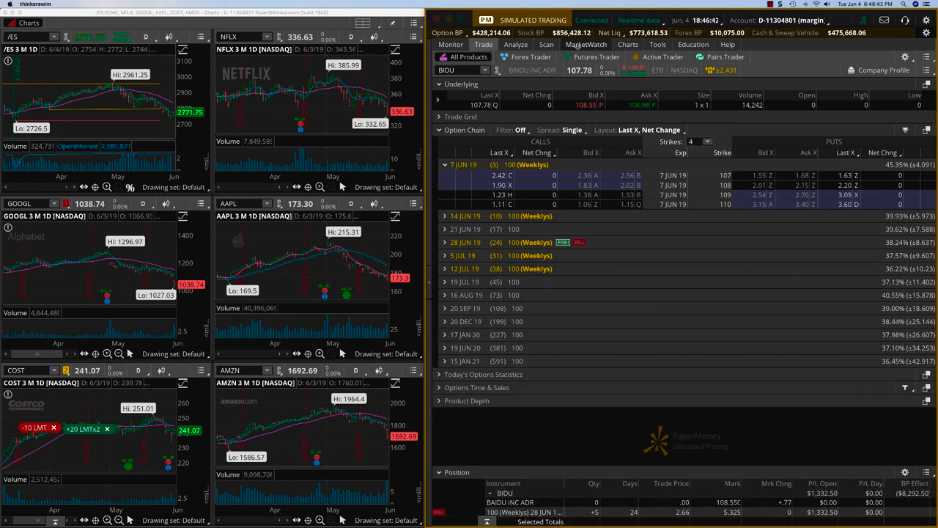